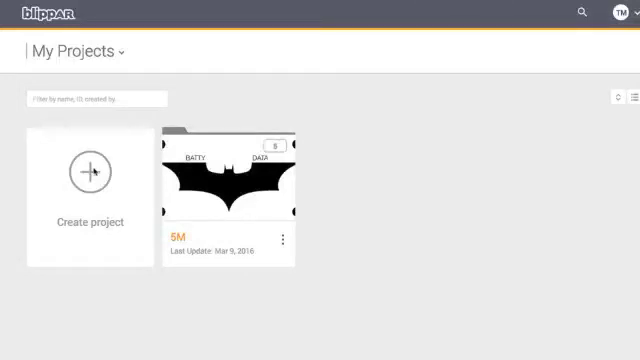
mouse_move(182, 237)
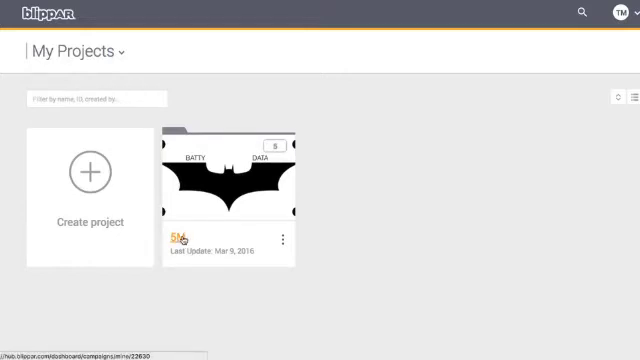
- Open the 5M project card from My Projects
click(228, 178)
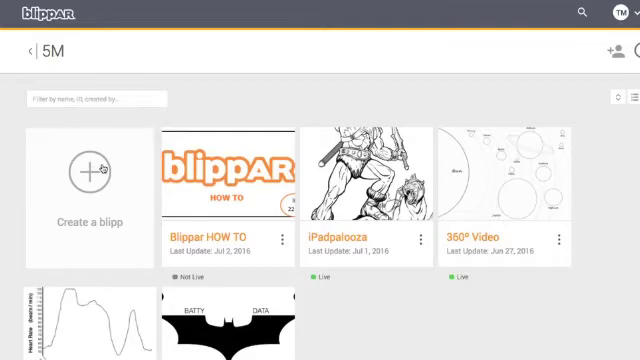
- Create a blipp named Flying Fox with the uploaded Flying Fox.jpg bat photo as marker
click(90, 173)
text(Flying Fox)
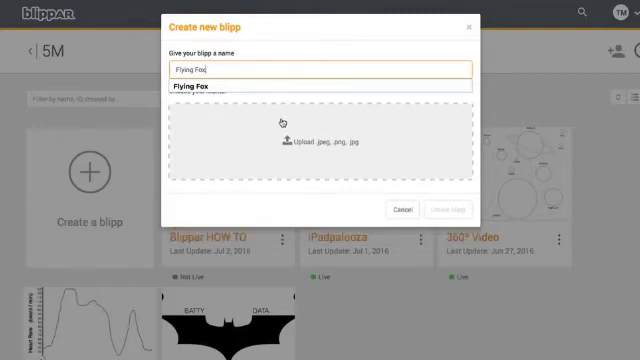
click(310, 138)
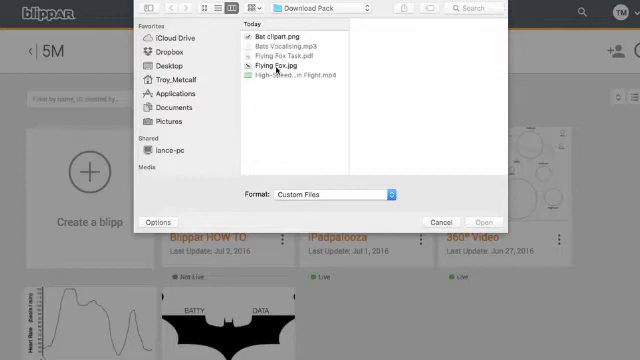
click(291, 63)
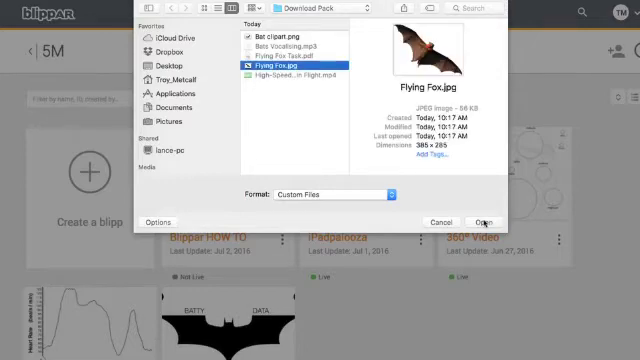
click(478, 221)
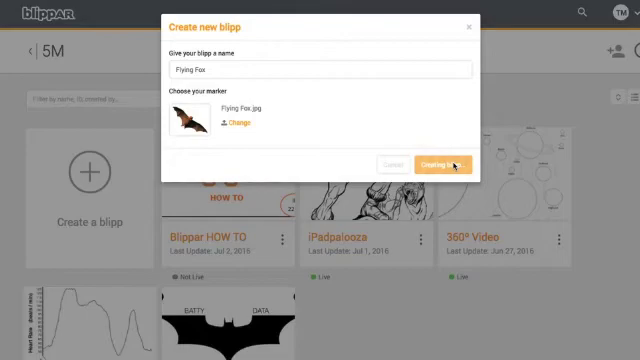
click(449, 164)
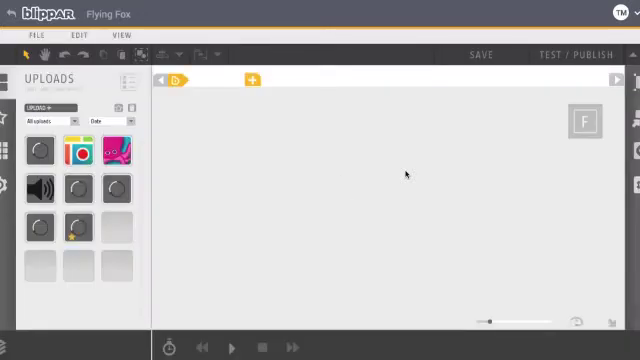
- Drag the bat marker photo from Uploads onto the Sequence 1 canvas, dismissing the file picker
click(251, 80)
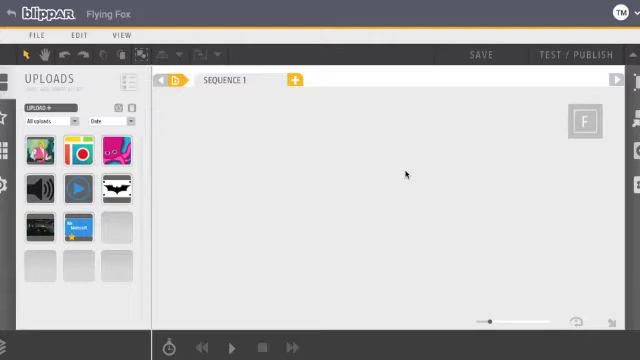
drag(113, 184, 390, 195)
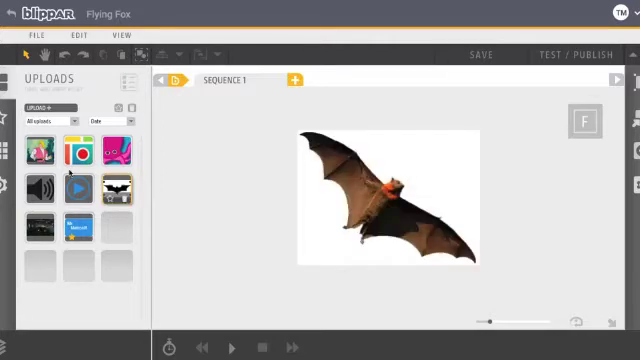
mouse_move(39, 187)
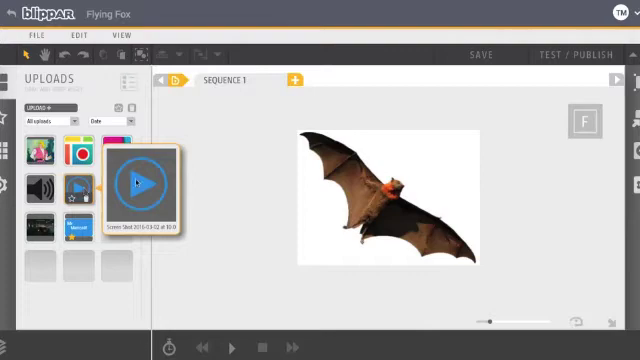
mouse_move(195, 180)
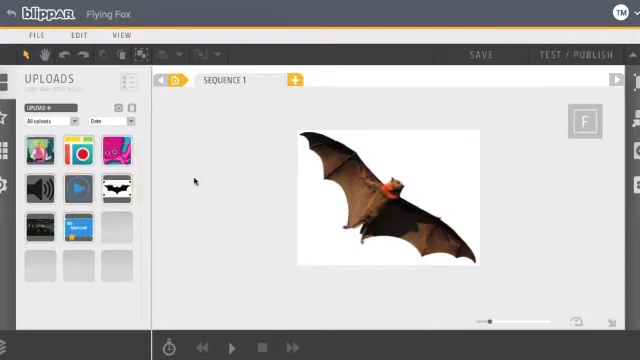
mouse_move(76, 187)
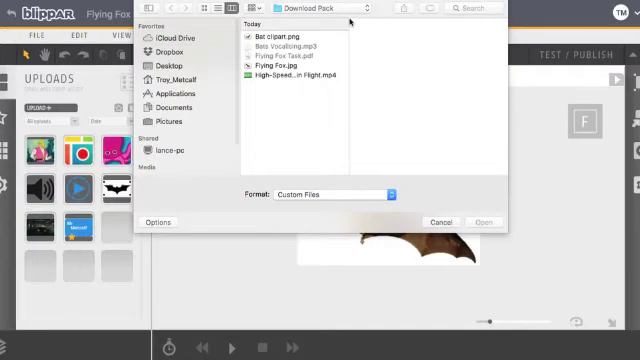
click(483, 221)
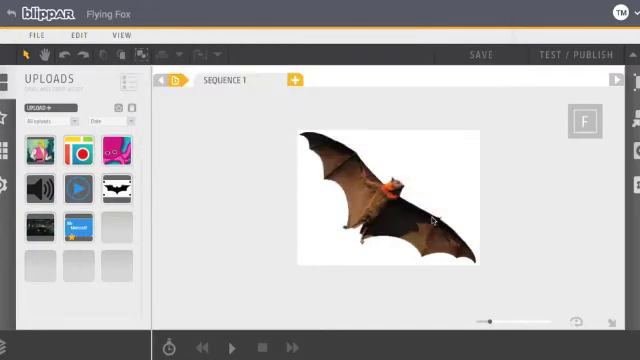
mouse_move(227, 308)
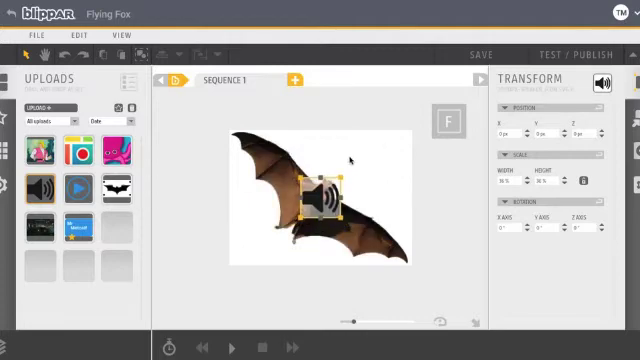
- Position the speaker icon at the bat's lower left and the play button at its upper right
drag(320, 200, 278, 225)
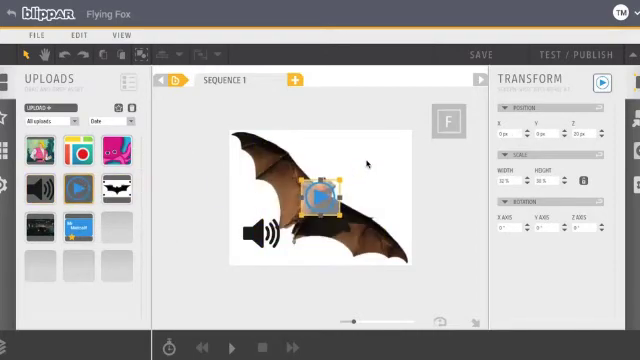
drag(318, 197, 367, 165)
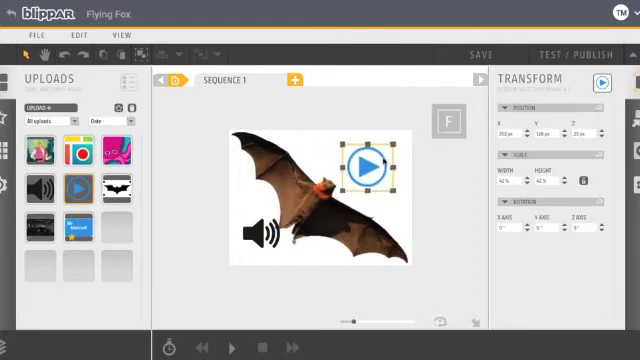
drag(368, 166, 375, 153)
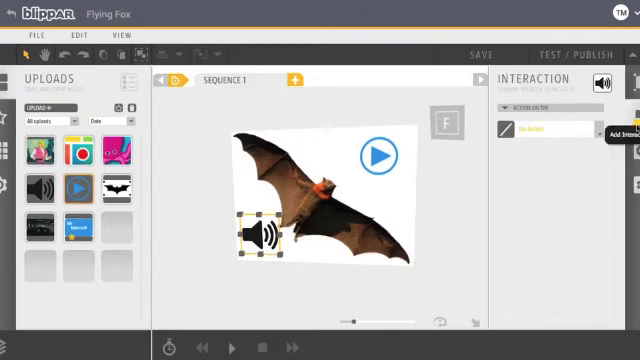
- Set the speaker's tap action to Play Sound 'Bat Call' using Bats Vocalising.mp3
click(548, 128)
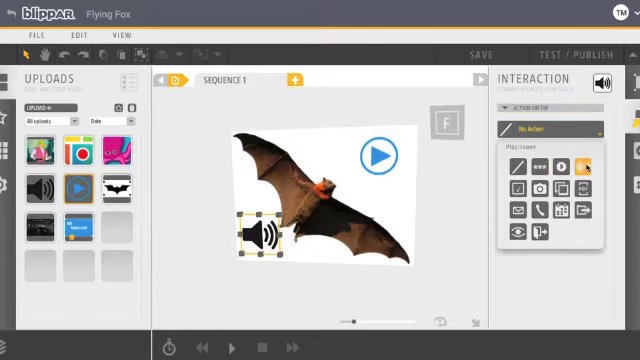
click(582, 163)
text(Bat Call)
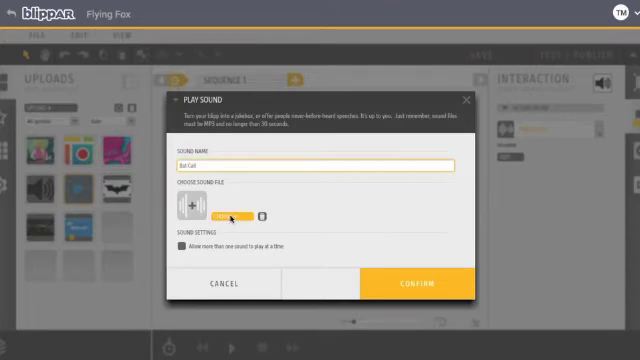
click(166, 207)
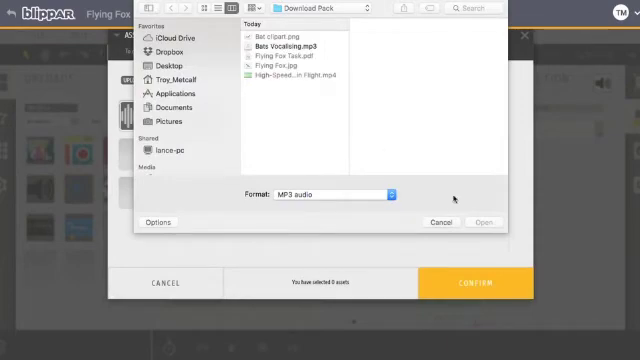
click(484, 222)
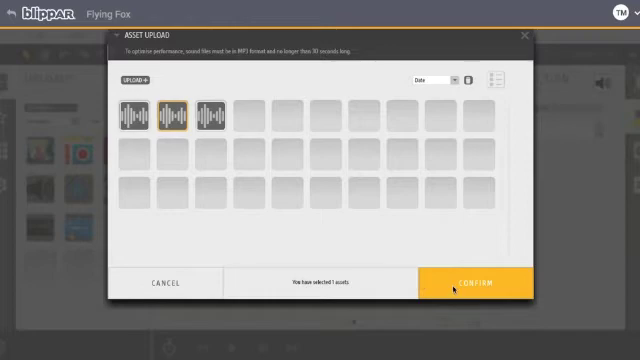
click(477, 282)
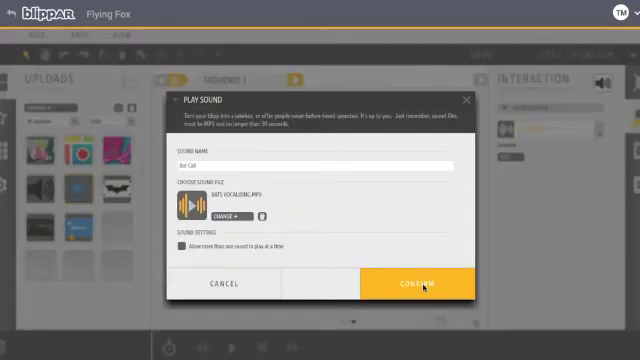
click(415, 284)
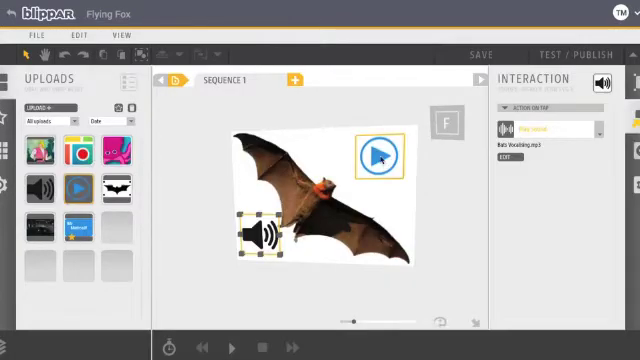
- Give the play button a fullscreen 'Bat Flying' video from High-Speed Footage of a Bat in Flight.mp4
click(381, 152)
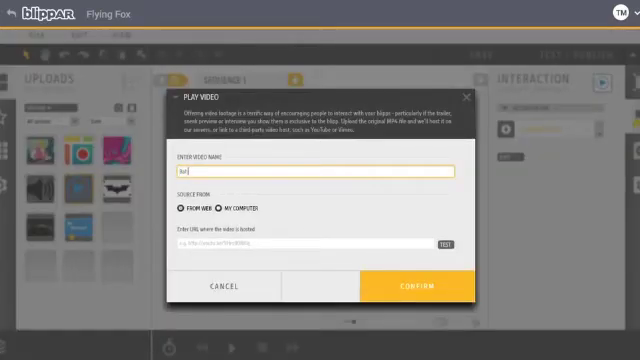
text(Bat Flying)
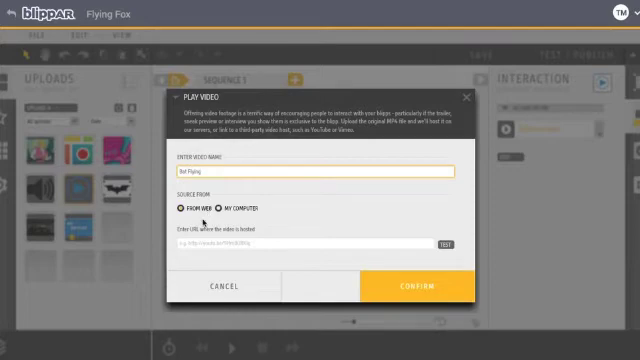
click(219, 208)
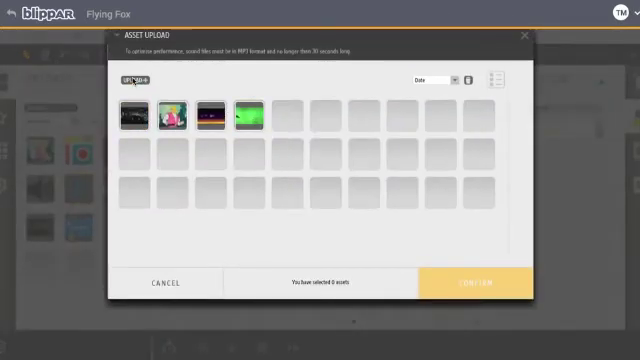
click(132, 80)
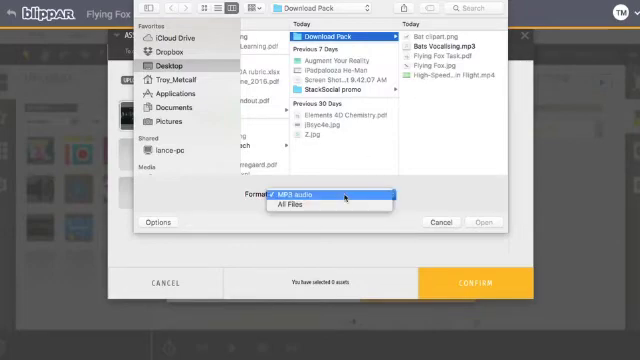
click(297, 204)
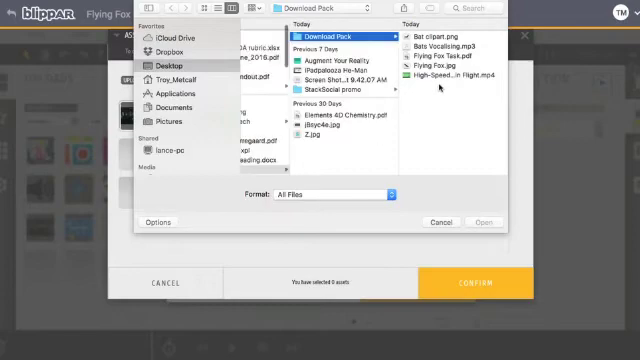
click(347, 74)
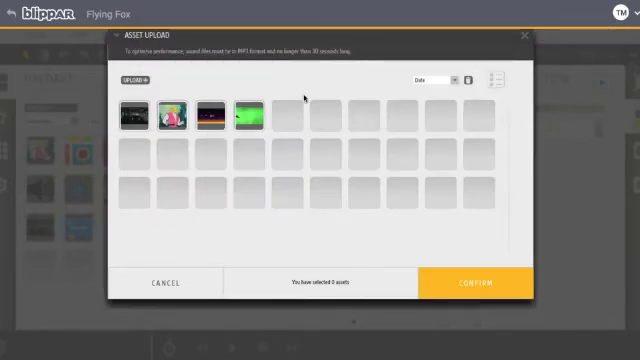
click(237, 113)
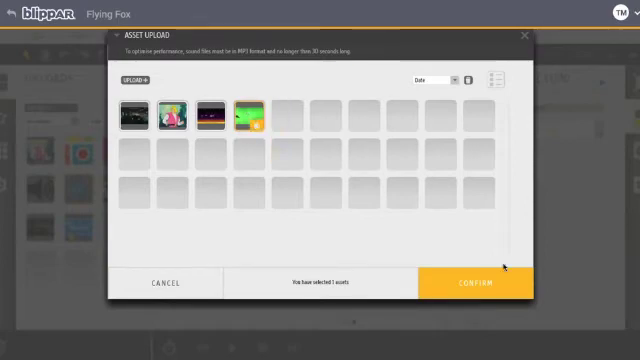
click(475, 283)
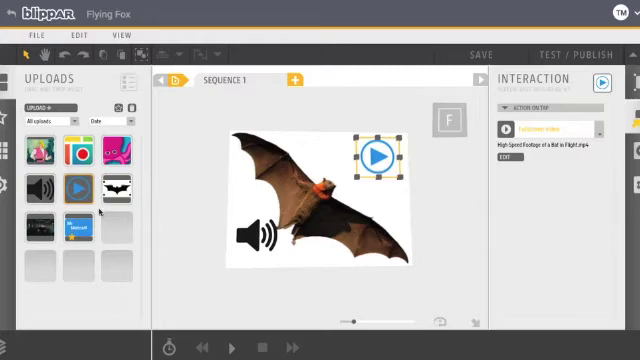
mouse_move(275, 198)
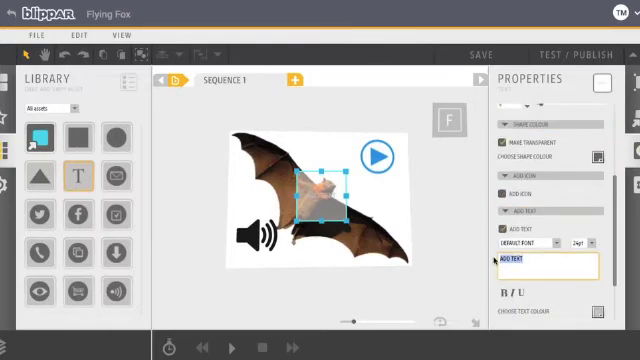
- Add a 'TASK' text label with enlarged font and a border onto the bat
text(TASK)
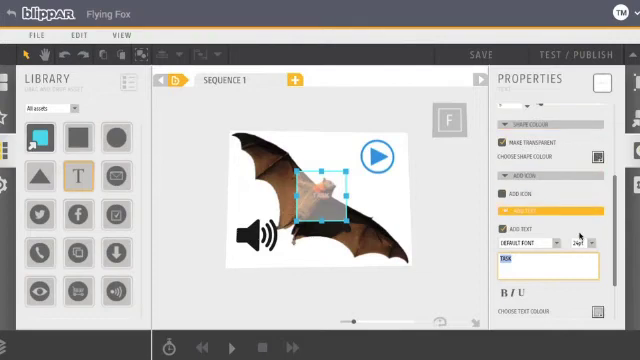
click(578, 243)
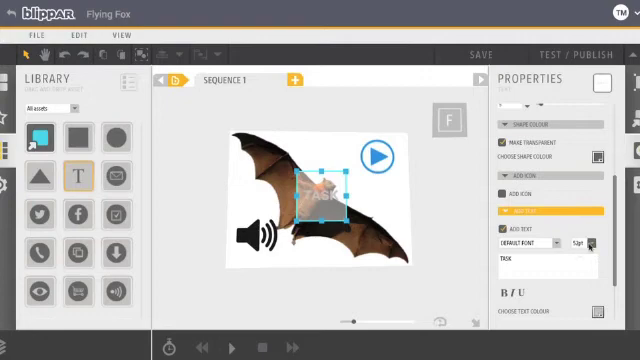
scroll(down, 3)
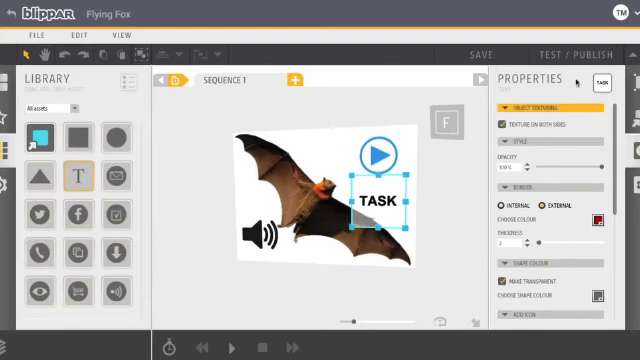
click(600, 88)
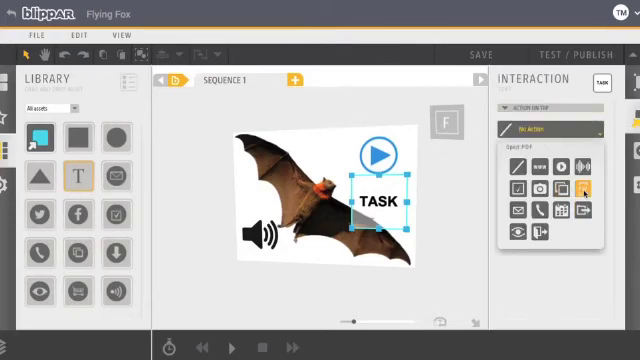
- Set the TASK label's tap action to Open PDF 'Bat Task' using uploaded Flying Fox Task.pdf
click(580, 190)
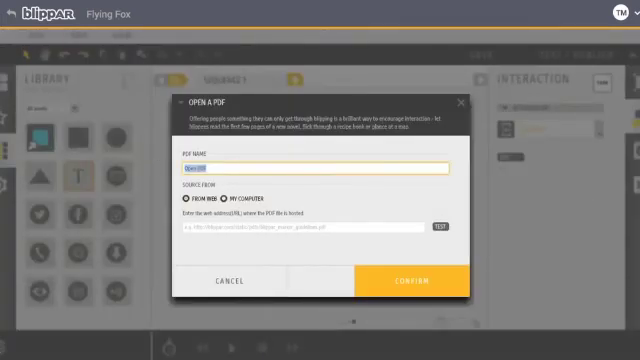
text(Bat Task)
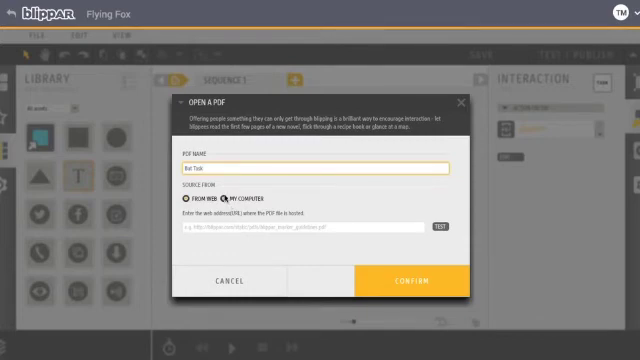
click(226, 197)
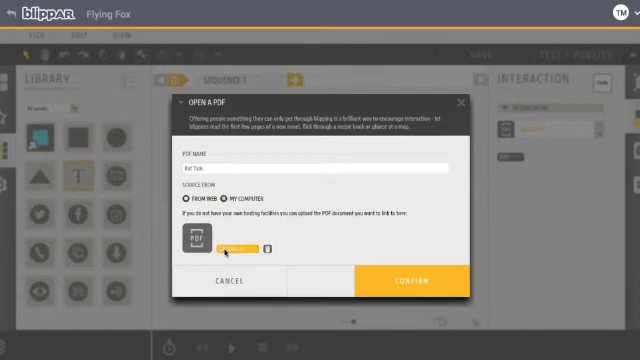
click(226, 240)
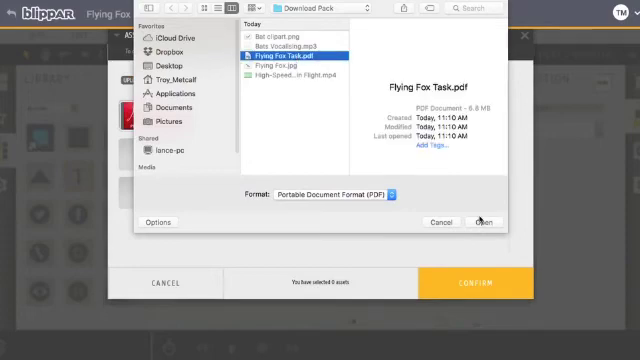
click(480, 222)
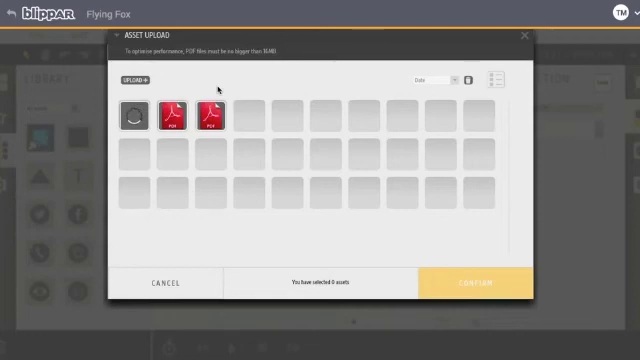
click(130, 113)
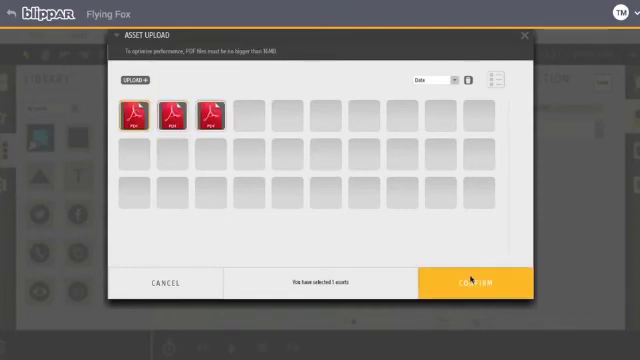
click(468, 282)
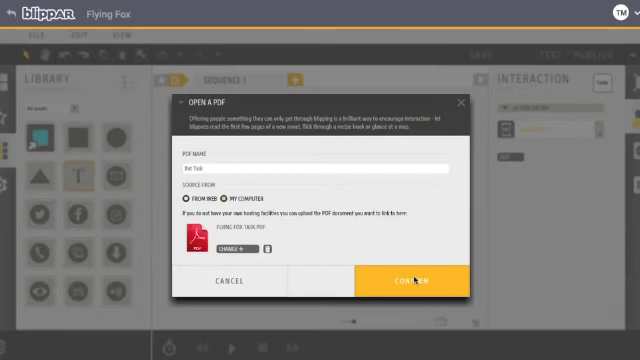
click(411, 280)
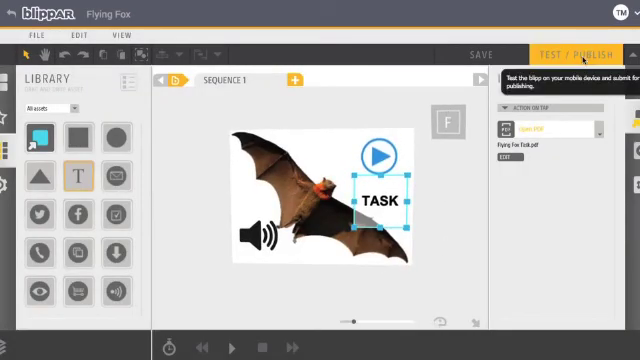
- Open Test / Publish, enter the test code under the app's Settings, and return Home
click(573, 54)
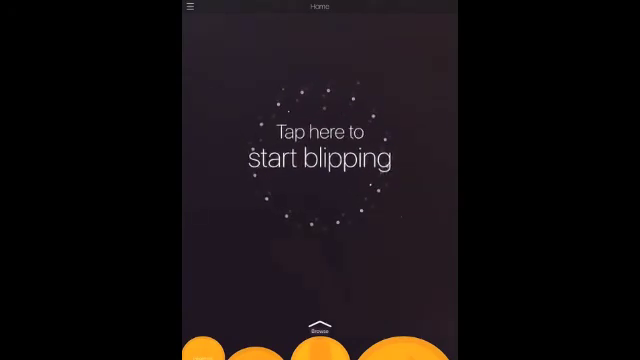
click(195, 11)
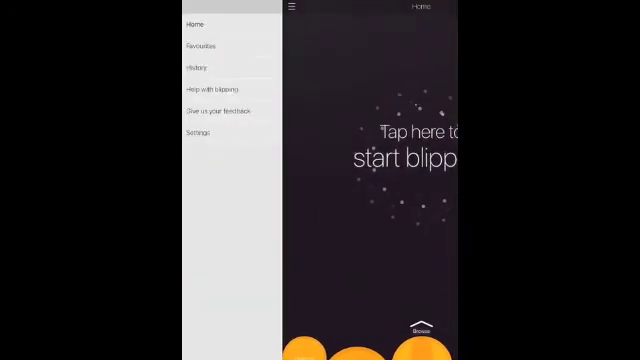
click(199, 131)
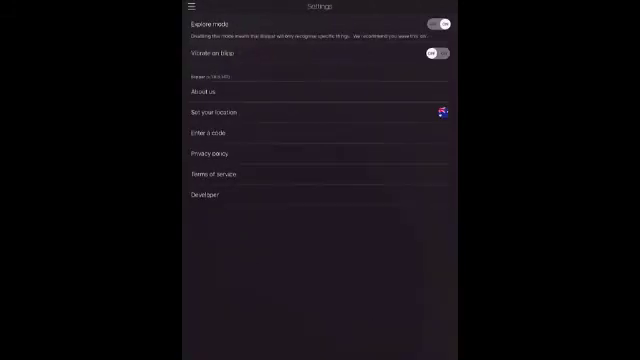
click(204, 131)
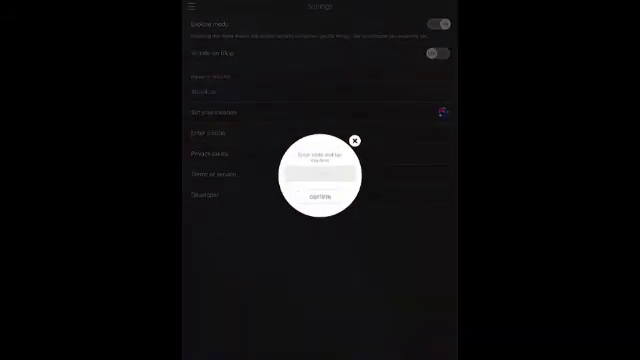
click(320, 180)
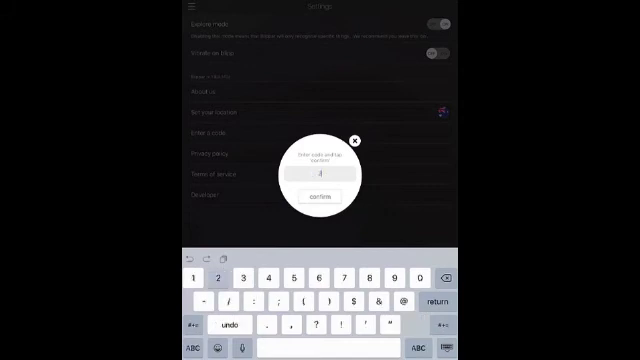
click(319, 197)
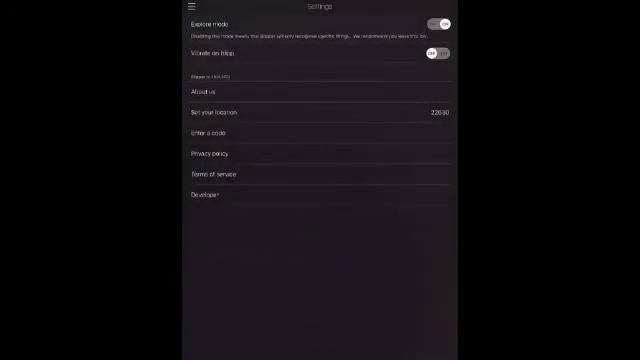
click(178, 11)
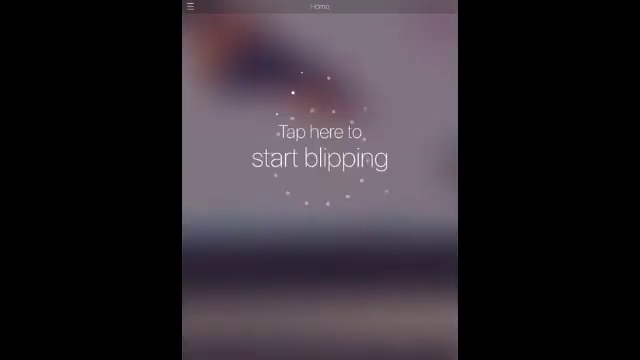
- Tap 'Tap here to start blipping' to scan the bat marker with the camera
click(320, 150)
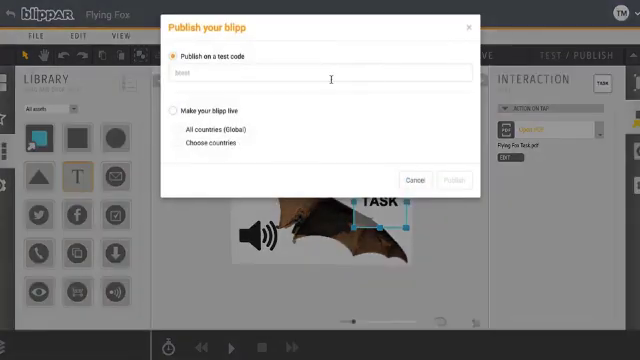
- Publish the Flying Fox blipp as live, targeting All countries (Global)
click(174, 112)
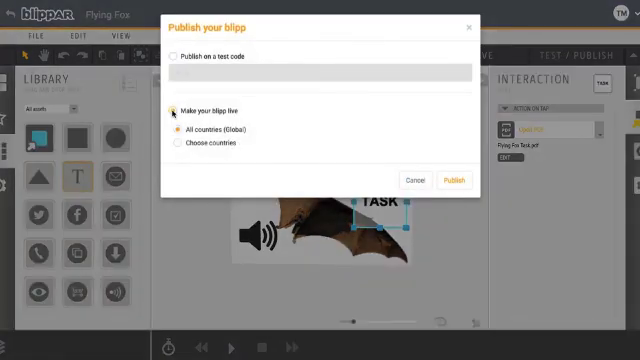
click(173, 108)
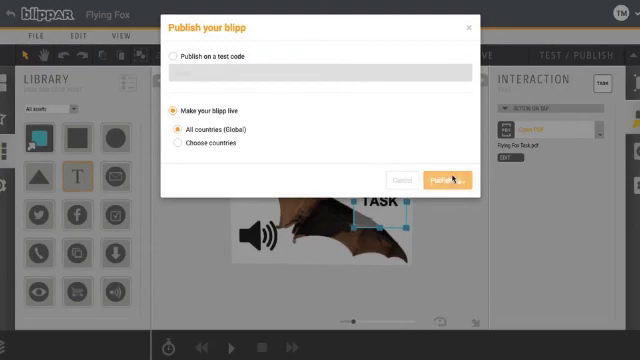
click(452, 180)
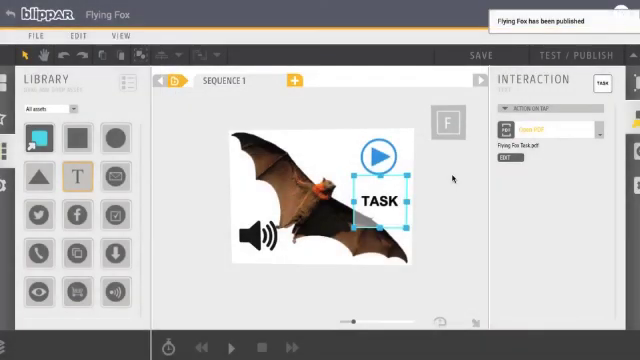